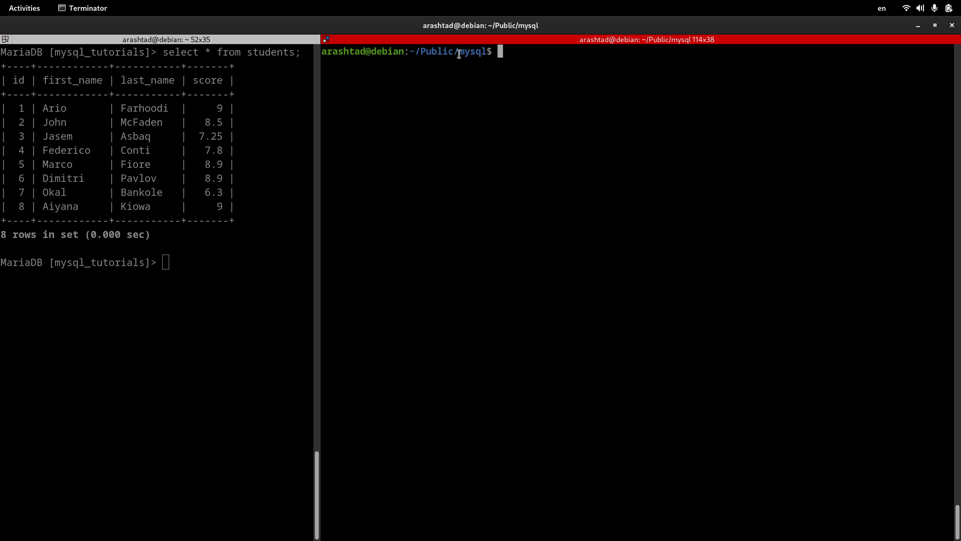
{"action": "mouse_move", "coordinate": [496, 115]}
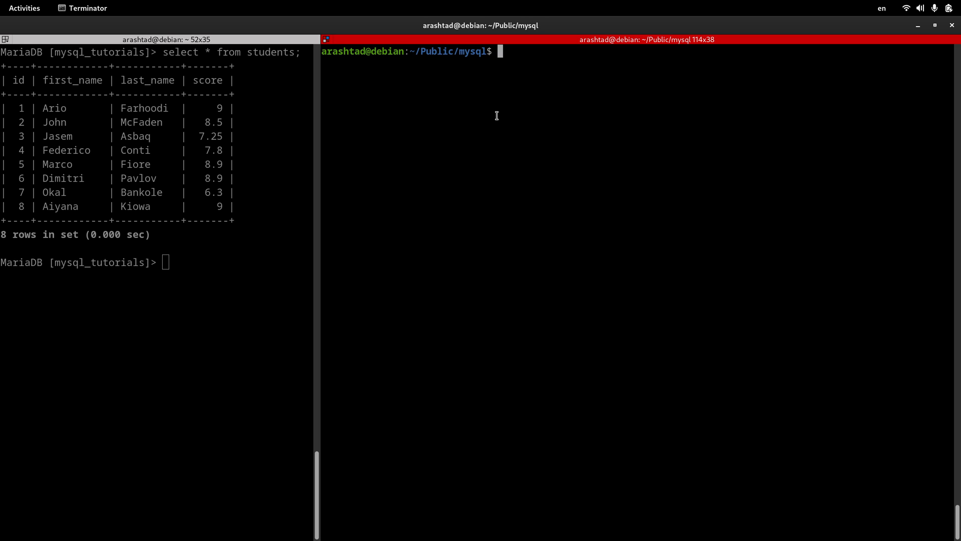
- List the contents of the mysql folder with ls
{"action": "type", "text": "l"}
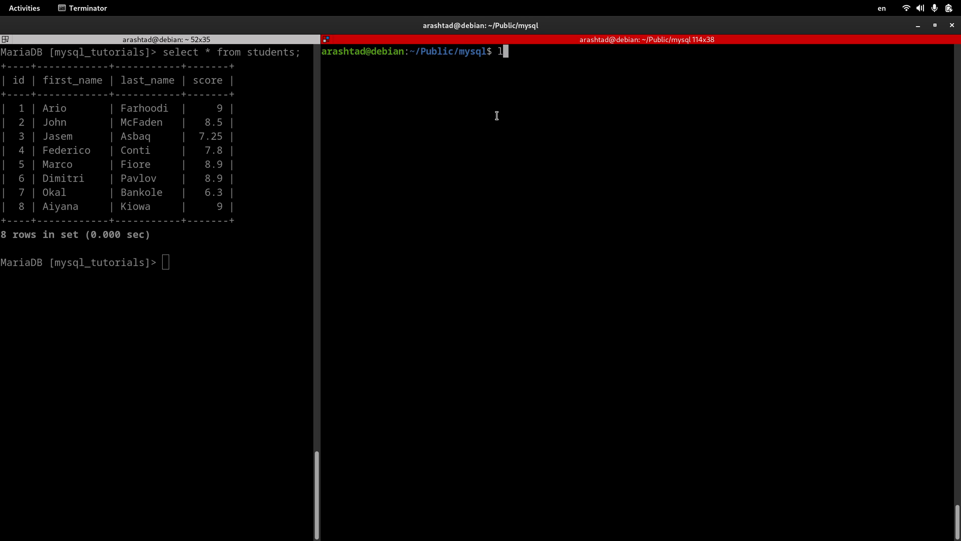
{"action": "key", "text": "Return"}
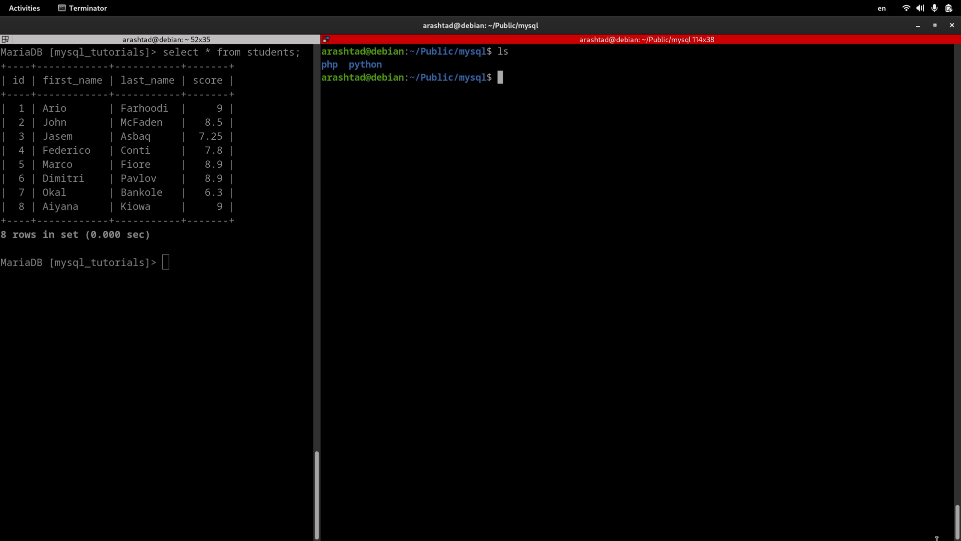
- Create the bash folder and enter it with 'mkdir bash && cd bash', then stage 'vim bash.sh'
{"action": "type", "text": "mkdir"}
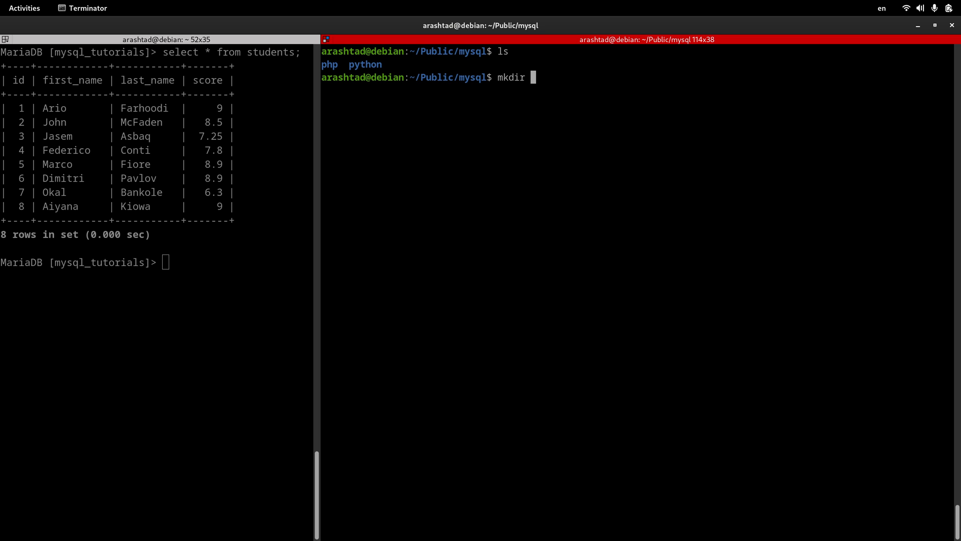
{"action": "type", "text": "bash"}
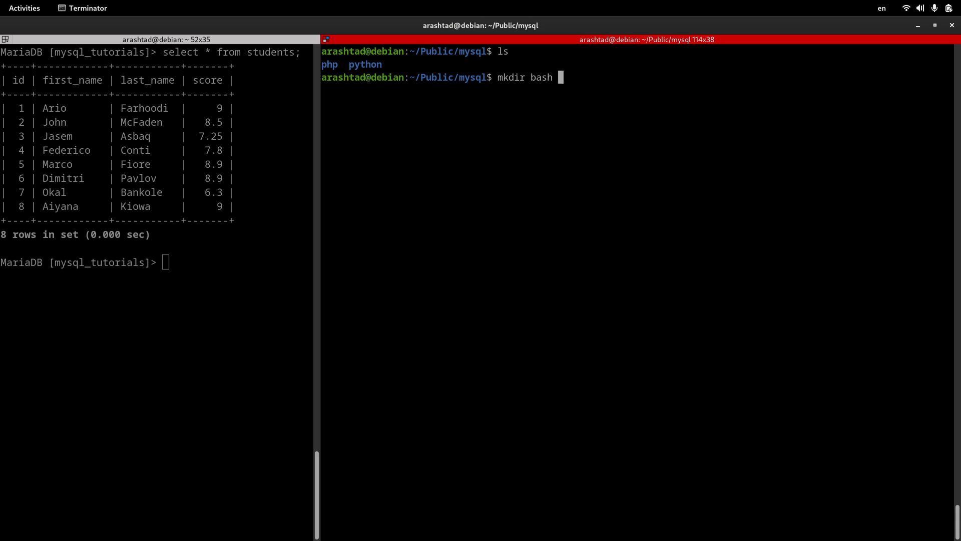
{"action": "type", "text": "&"}
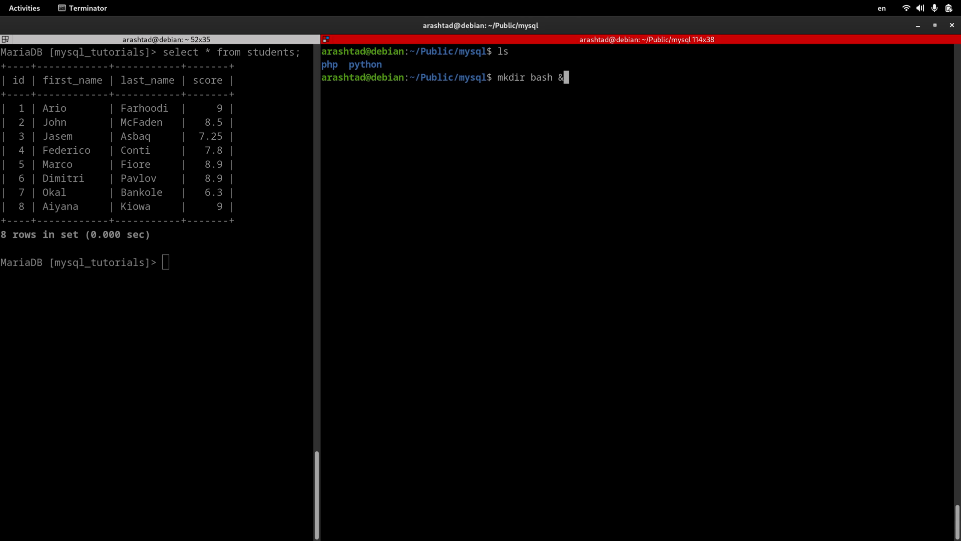
{"action": "type", "text": "& cd"}
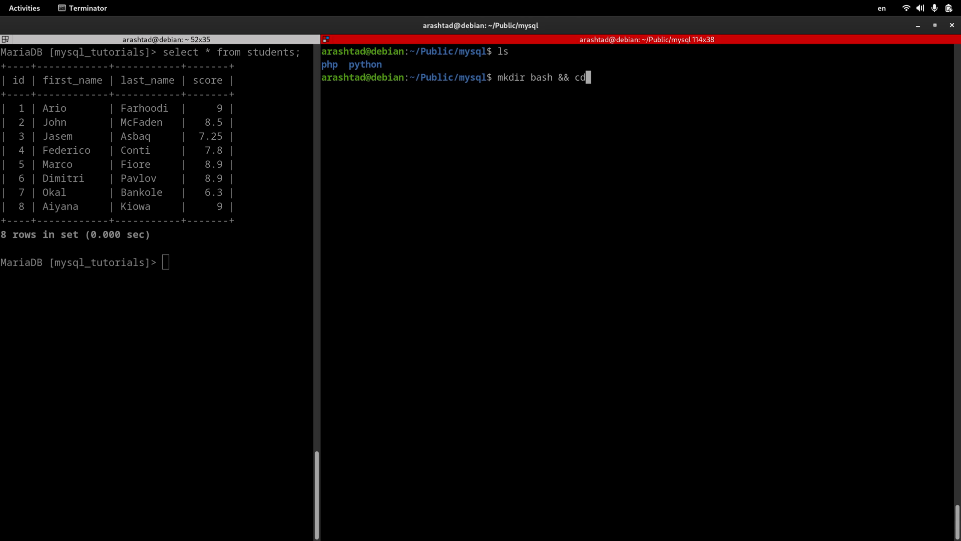
{"action": "key", "text": "Return"}
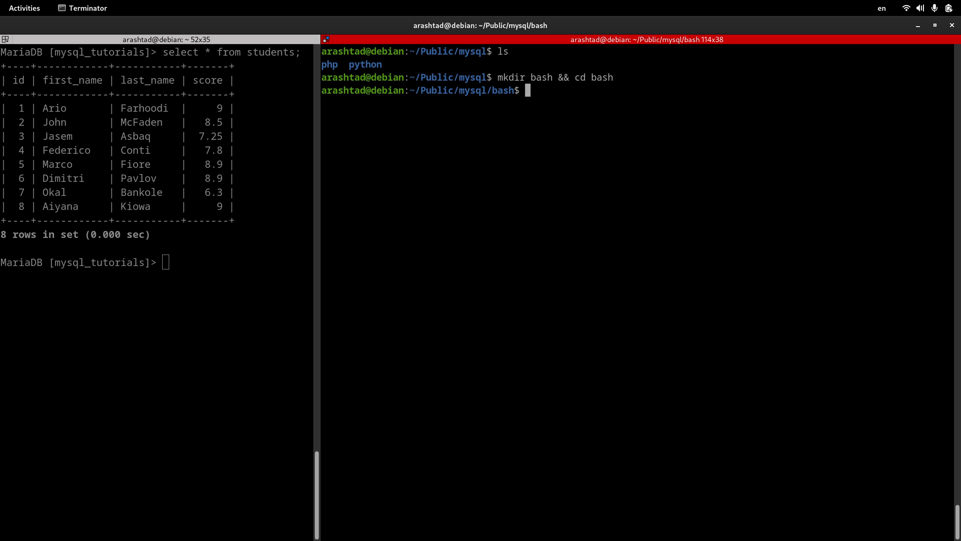
{"action": "type", "text": "vim"}
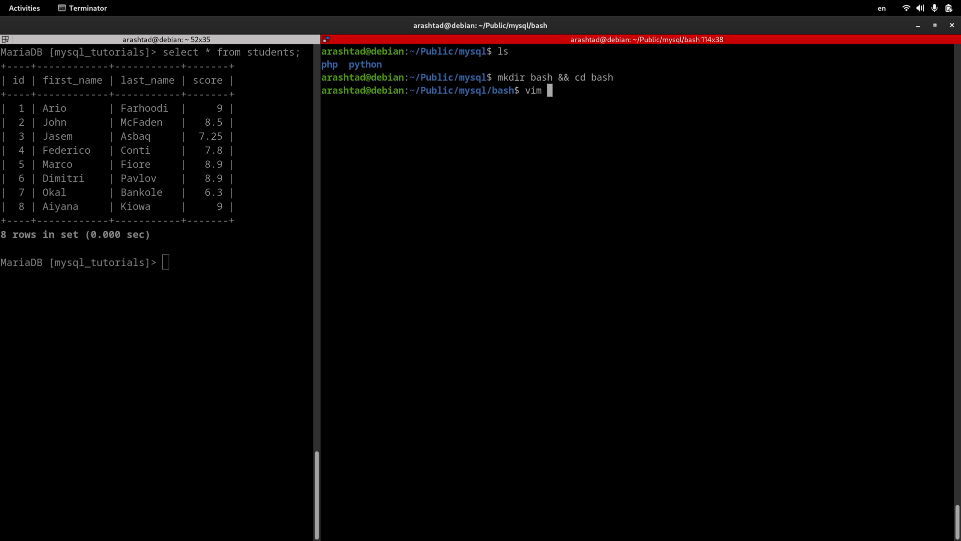
{"action": "type", "text": "bash.sh"}
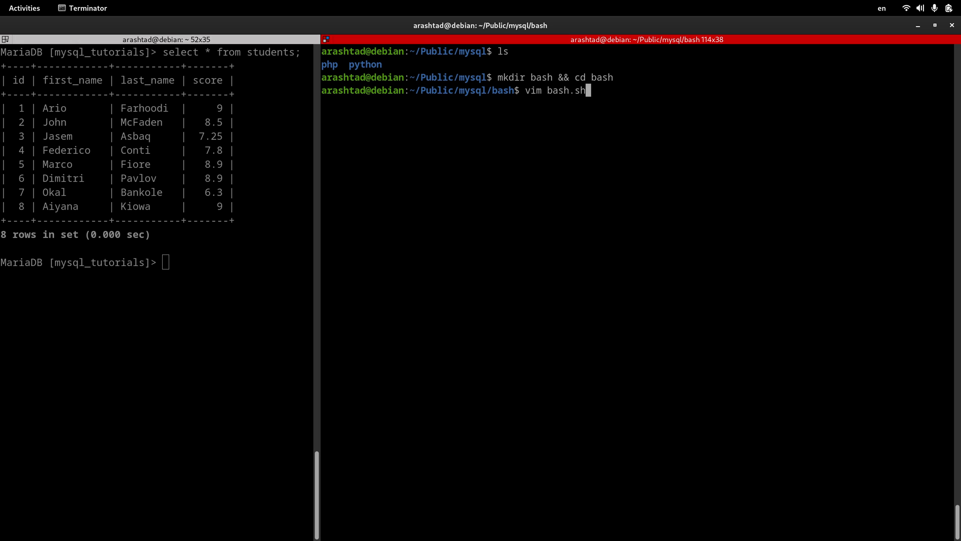
- Start bash.sh in Vim with the #!/bin/bash interpreter line followed by a blank line
{"action": "key", "text": "Return"}
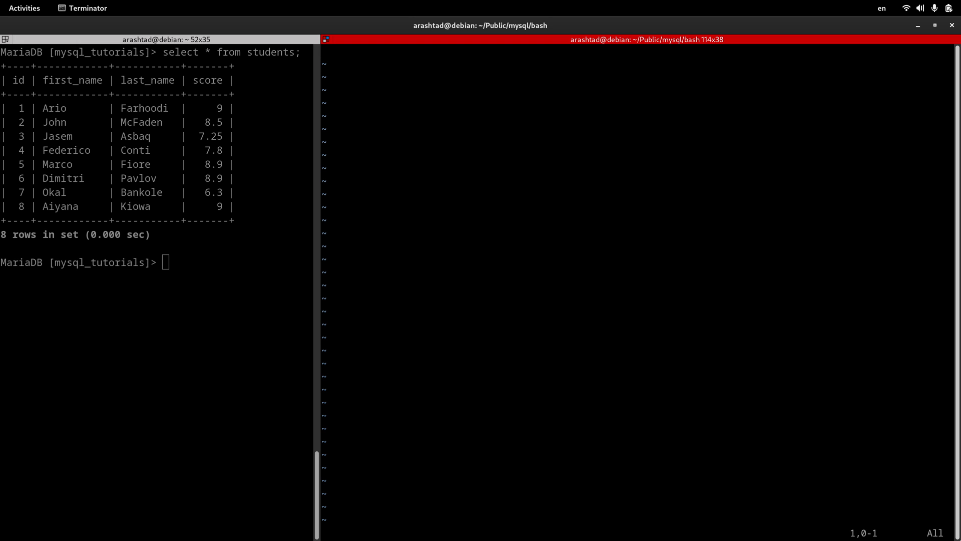
{"action": "key", "text": "i"}
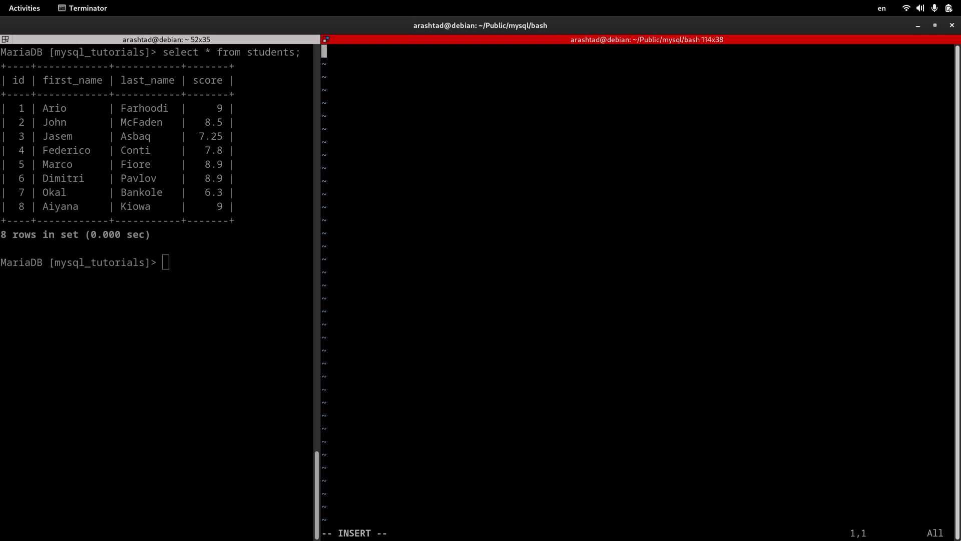
{"action": "type", "text": "#"}
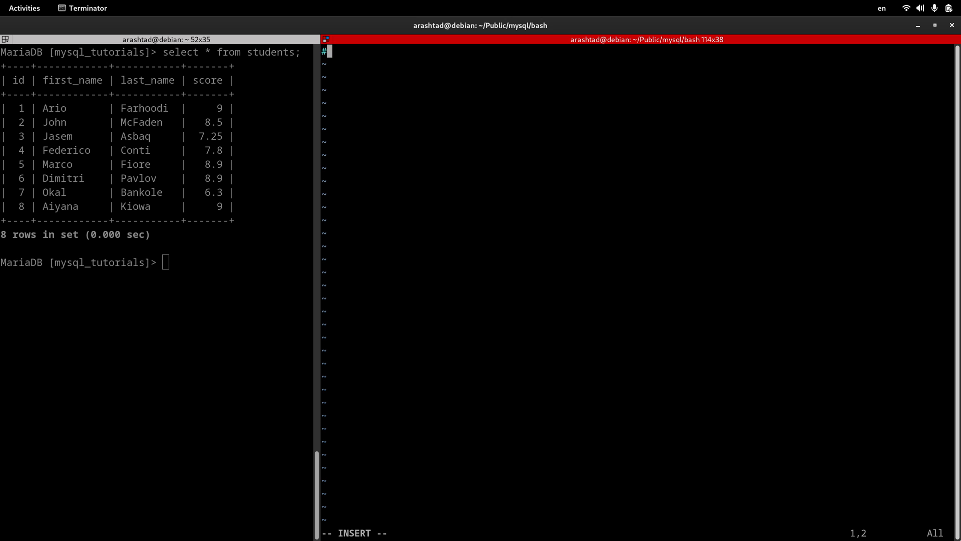
{"action": "type", "text": "!/"}
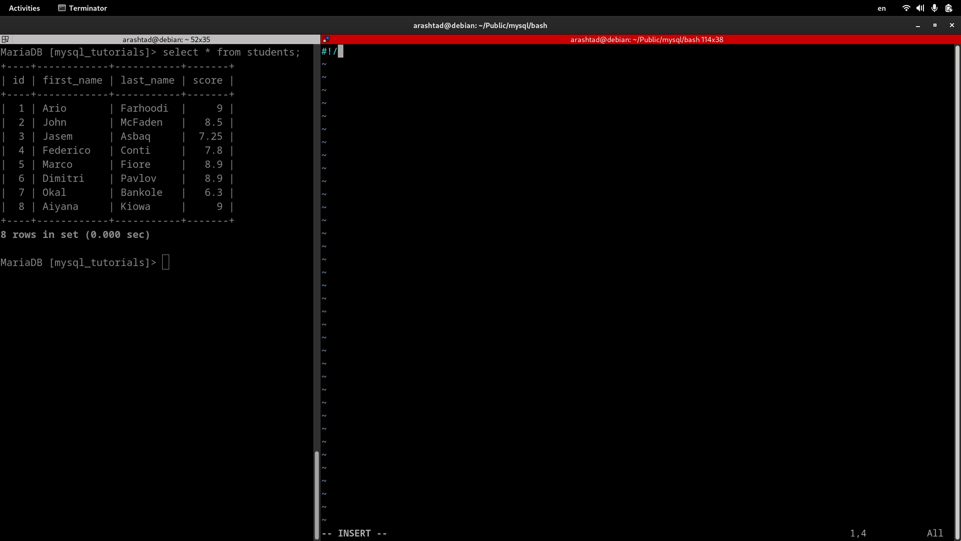
{"action": "type", "text": "bin/bah"}
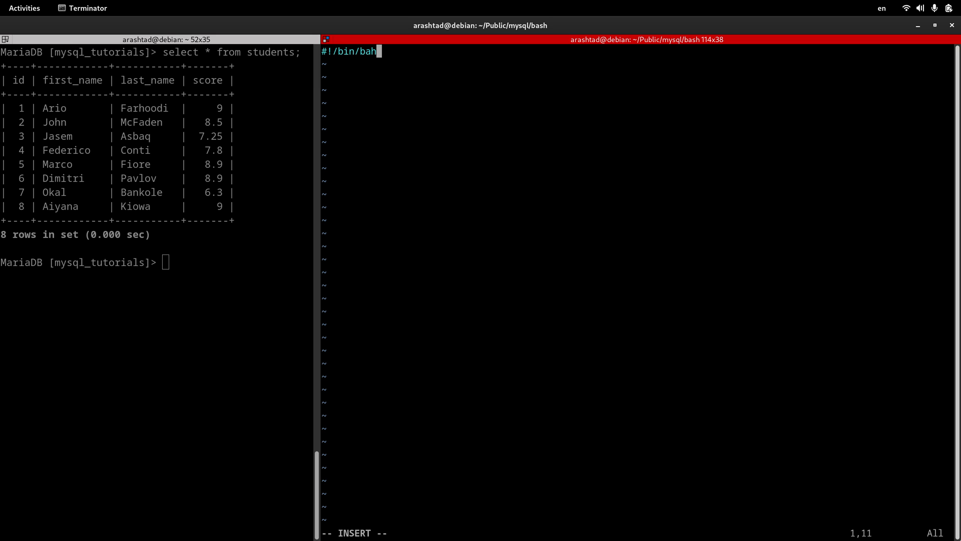
{"action": "type", "text": "s"}
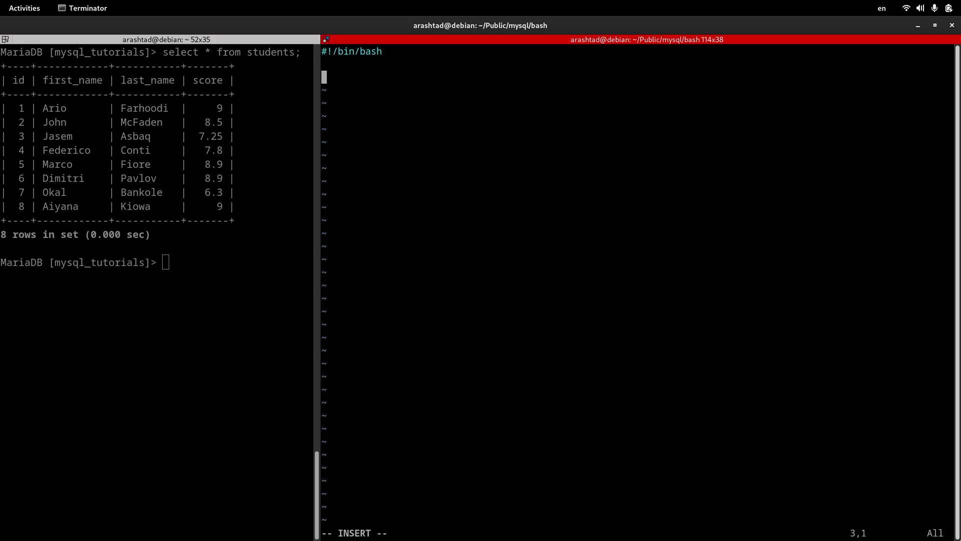
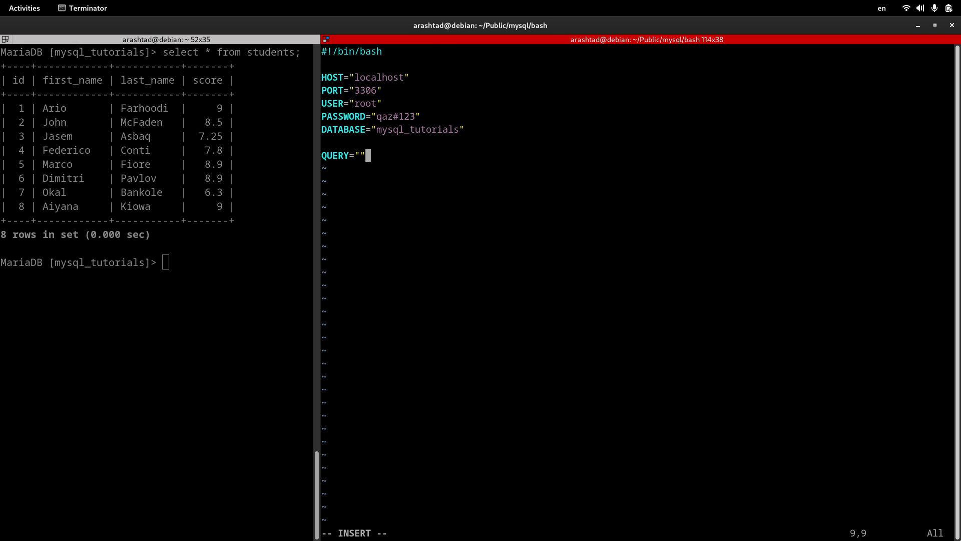
- Set QUERY to 'select * from students'
{"action": "key", "text": "Left"}
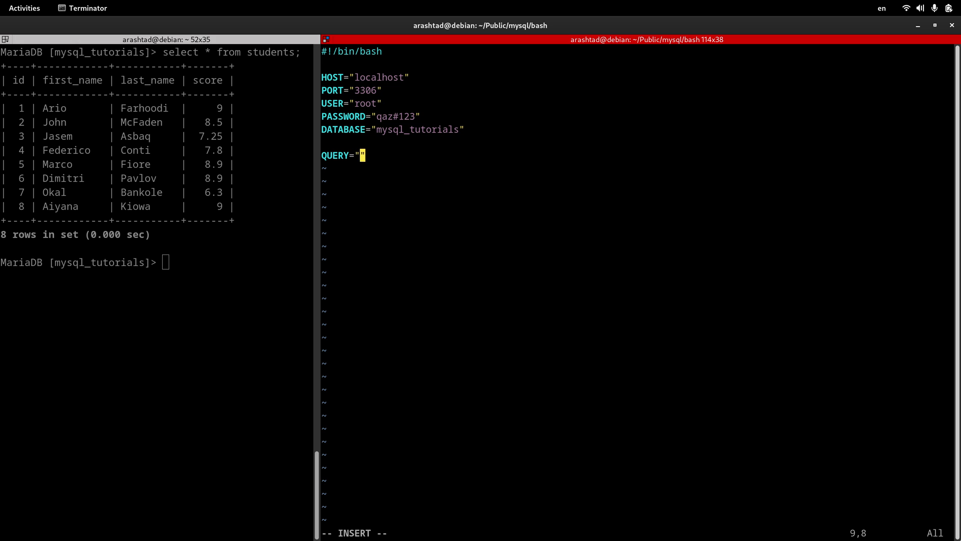
{"action": "type", "text": "select * f"}
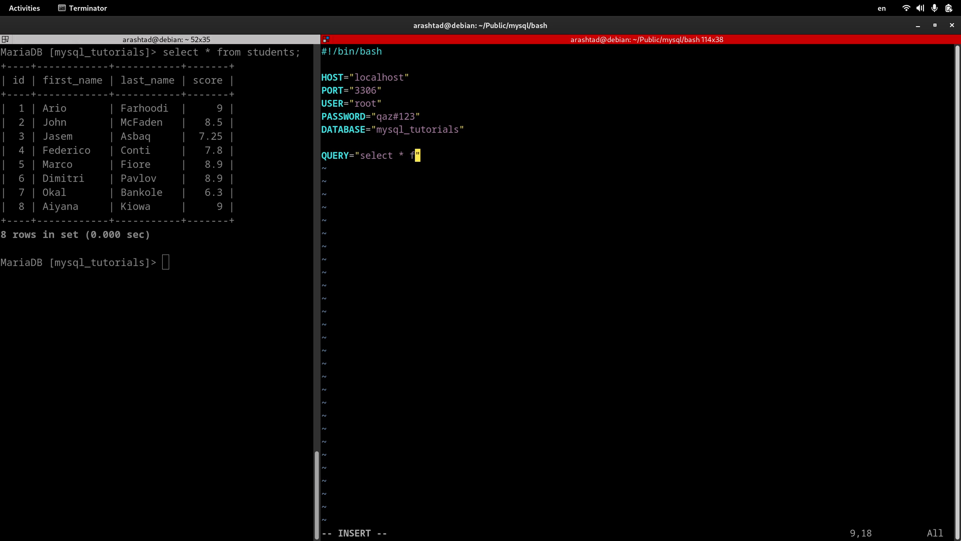
{"action": "type", "text": "rom students"}
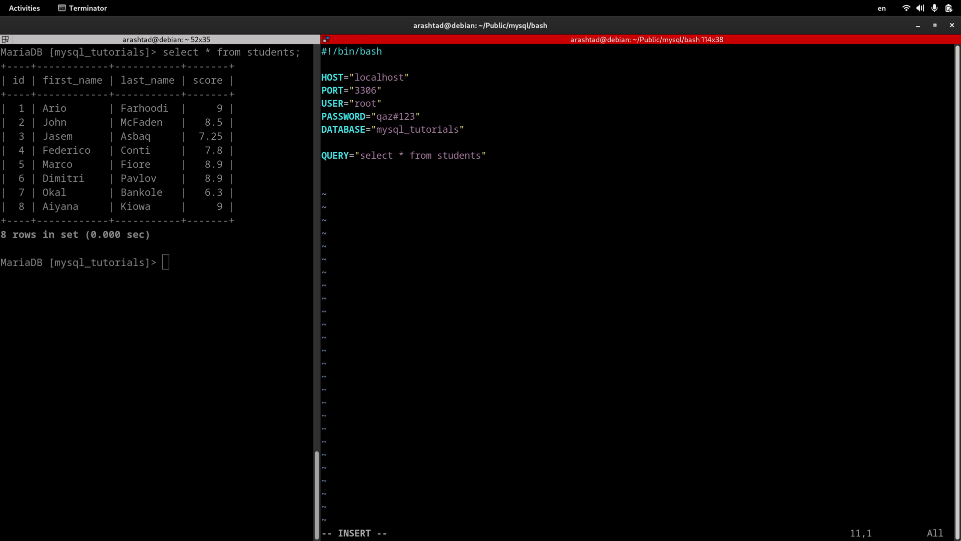
- Begin the mysql line with -h "$HOST" -P "$PORT" -u "$USER"
{"action": "type", "text": "my"}
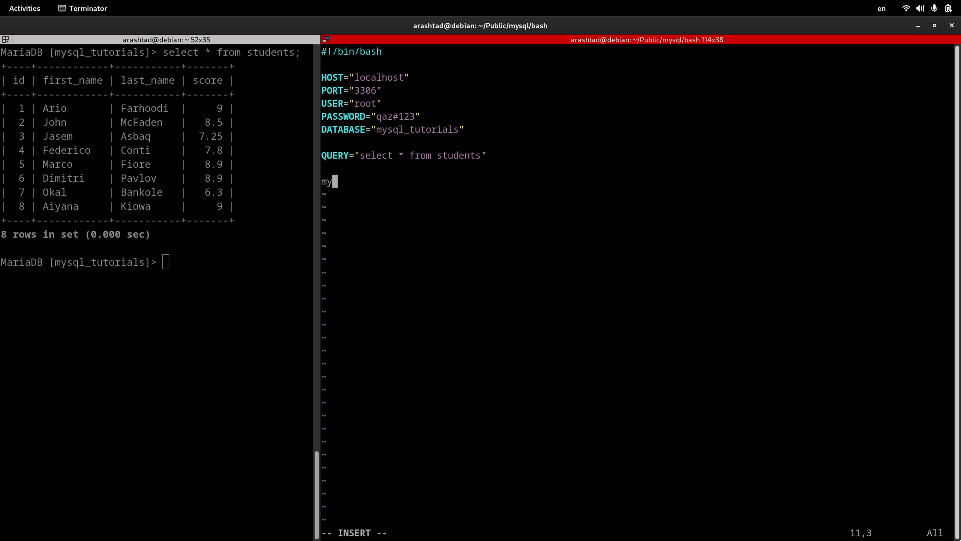
{"action": "type", "text": "sql"}
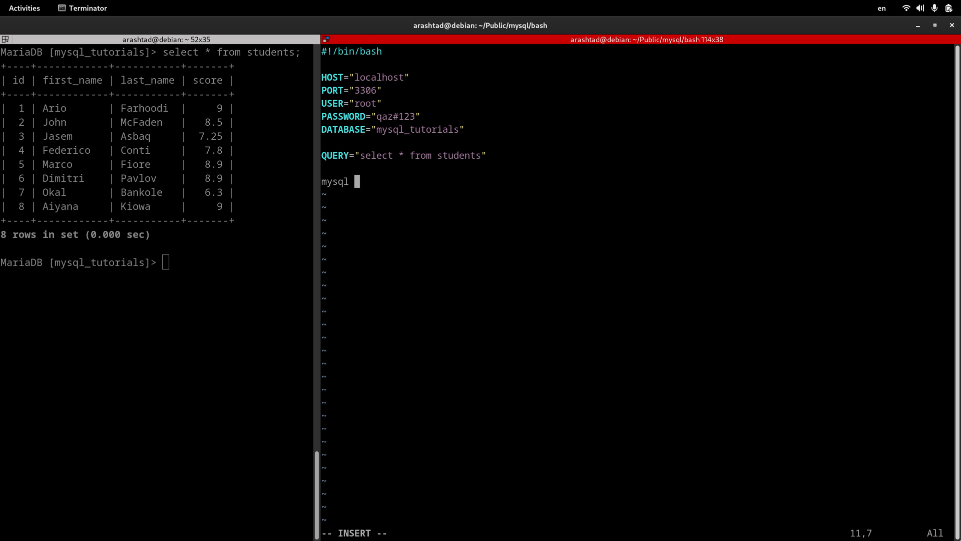
{"action": "type", "text": "-h"}
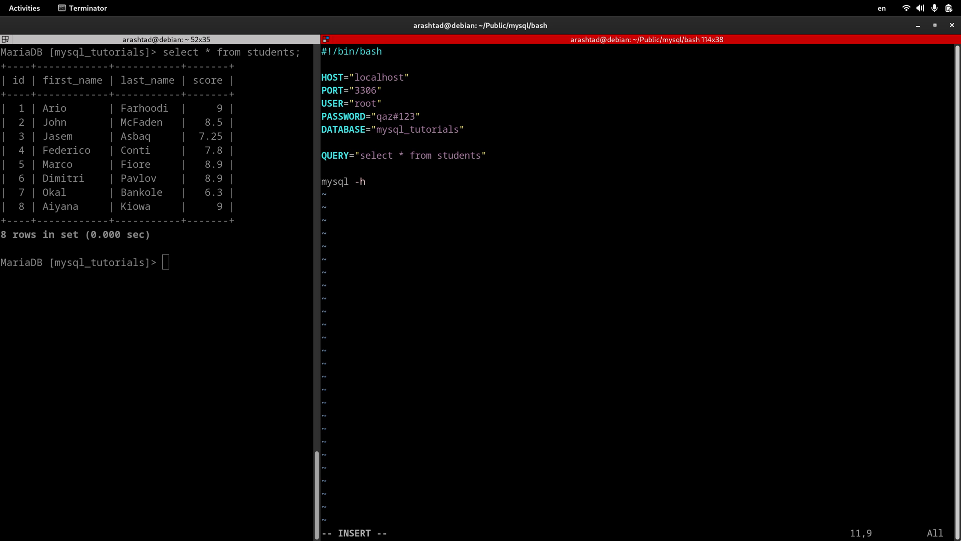
{"action": "type", "text": "\"\""}
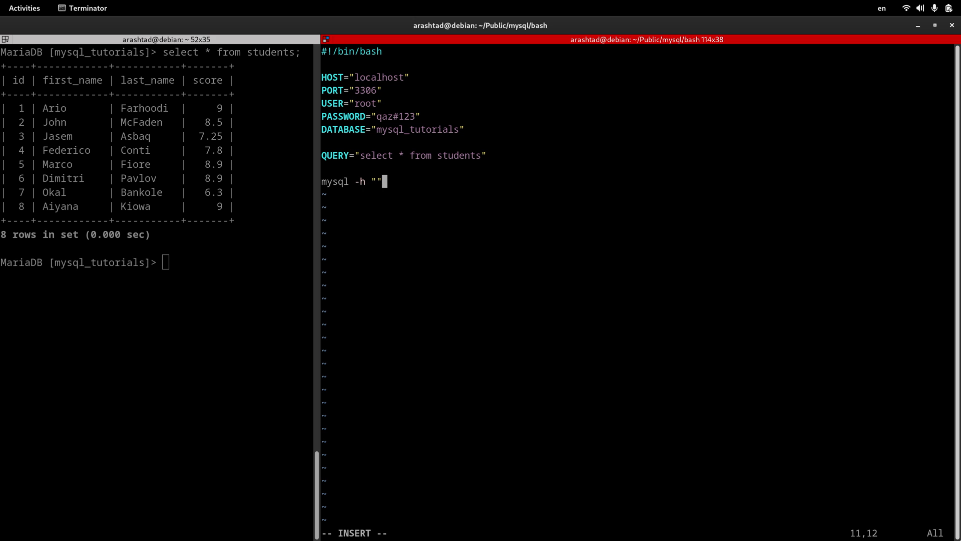
{"action": "type", "text": "$"}
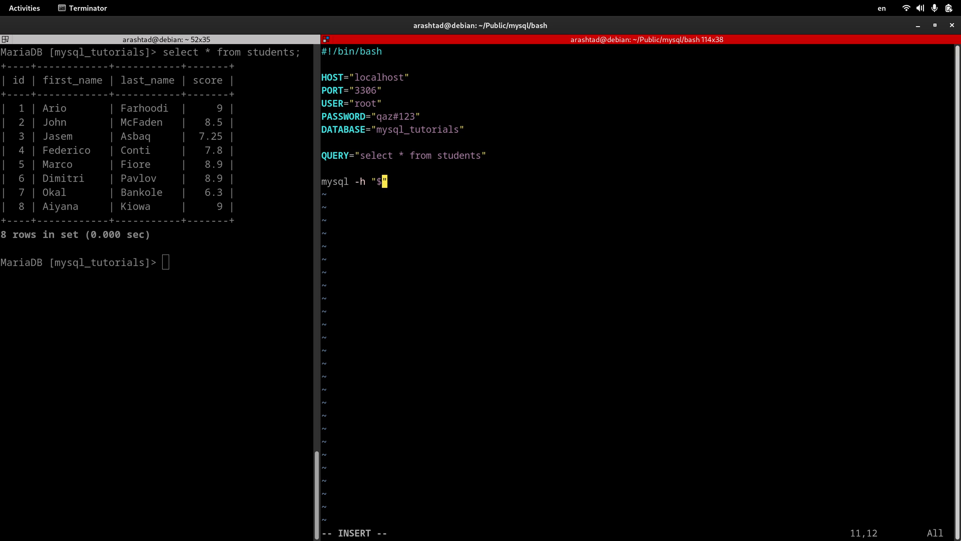
{"action": "type", "text": "HOST\""}
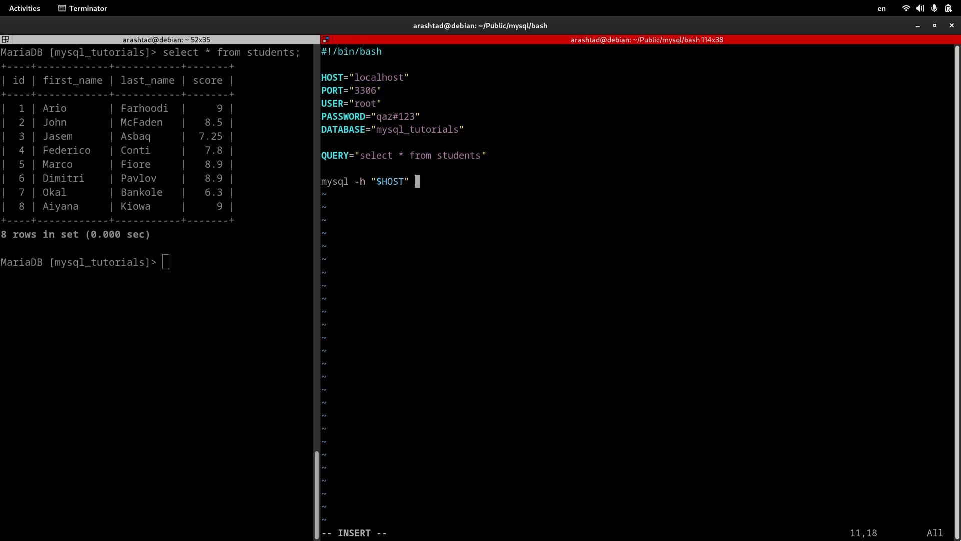
{"action": "type", "text": "-P"}
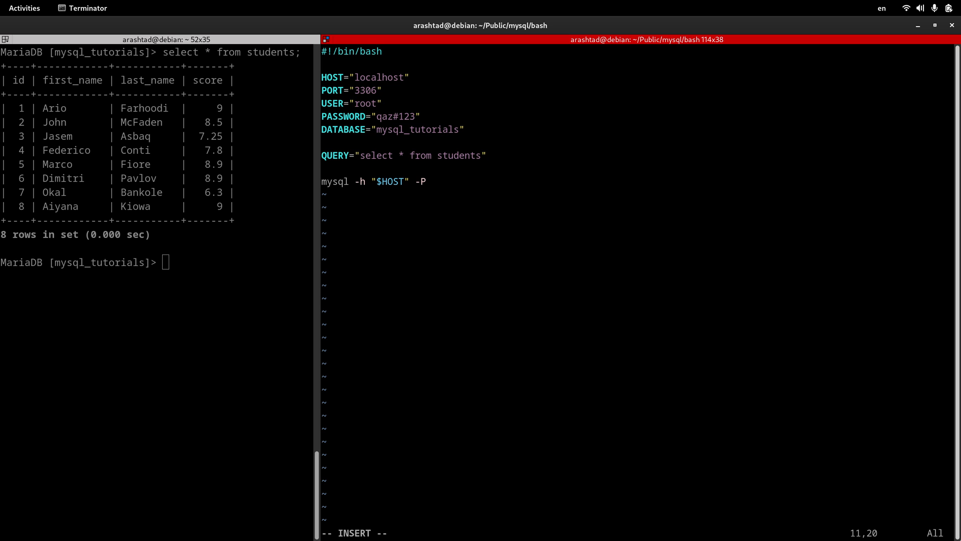
{"action": "type", "text": "\"\""}
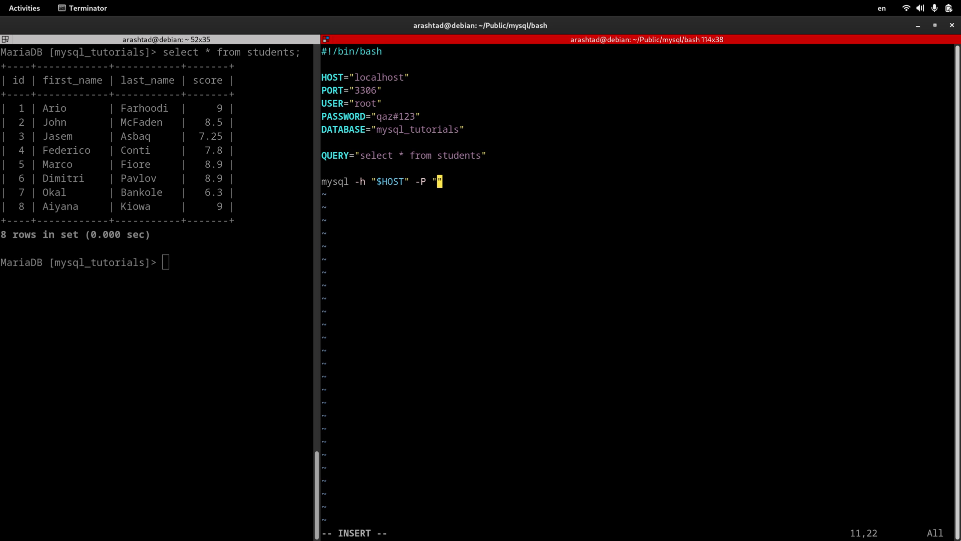
{"action": "type", "text": "$POR"}
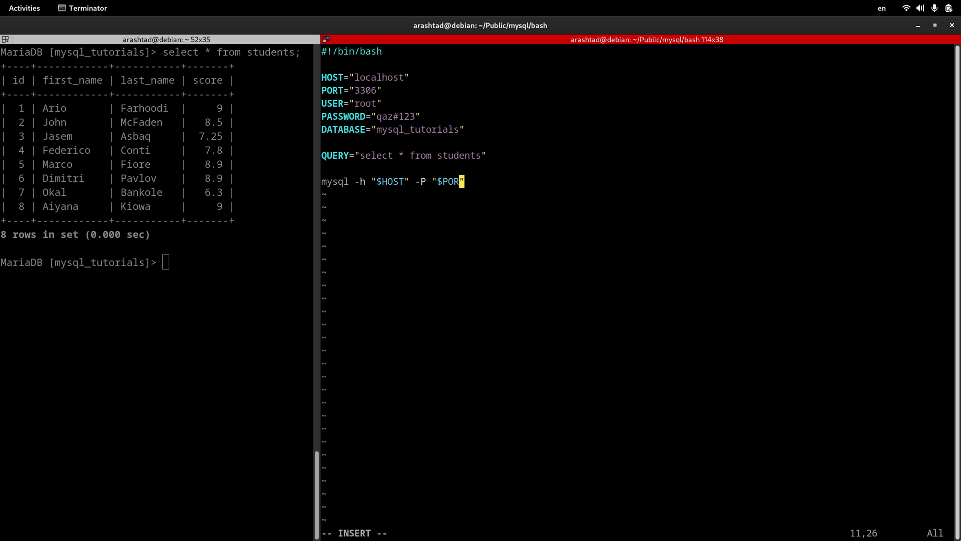
{"action": "type", "text": "T\""}
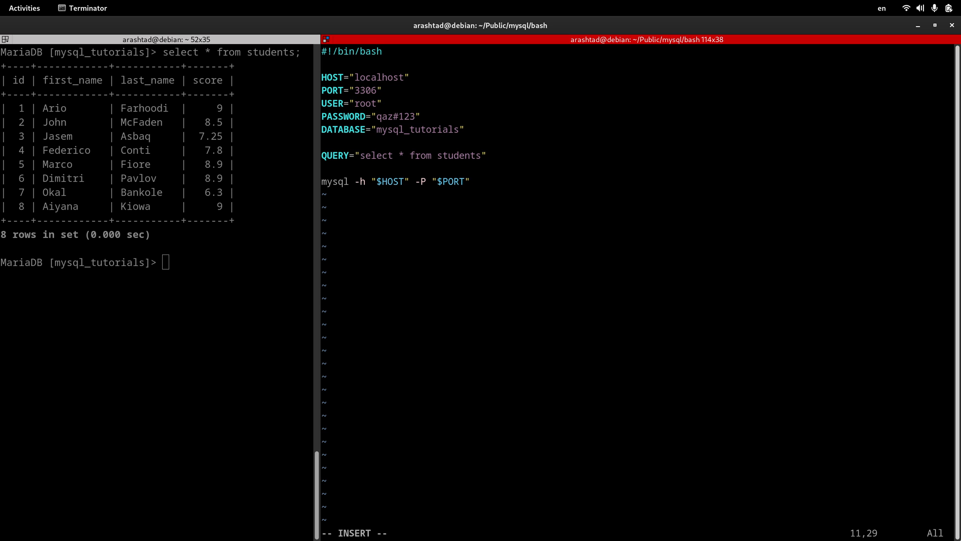
{"action": "type", "text": "-u"}
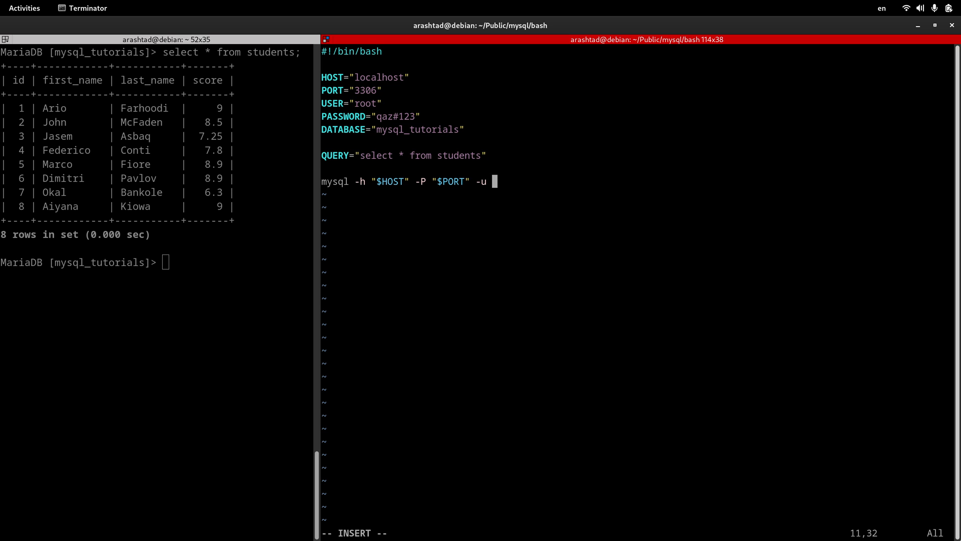
{"action": "type", "text": "\"\""}
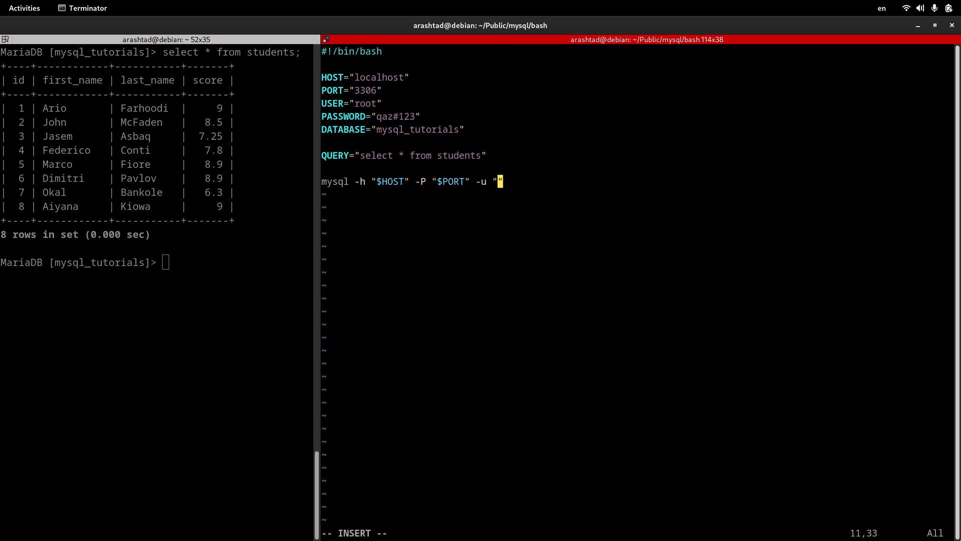
{"action": "type", "text": "$USER"}
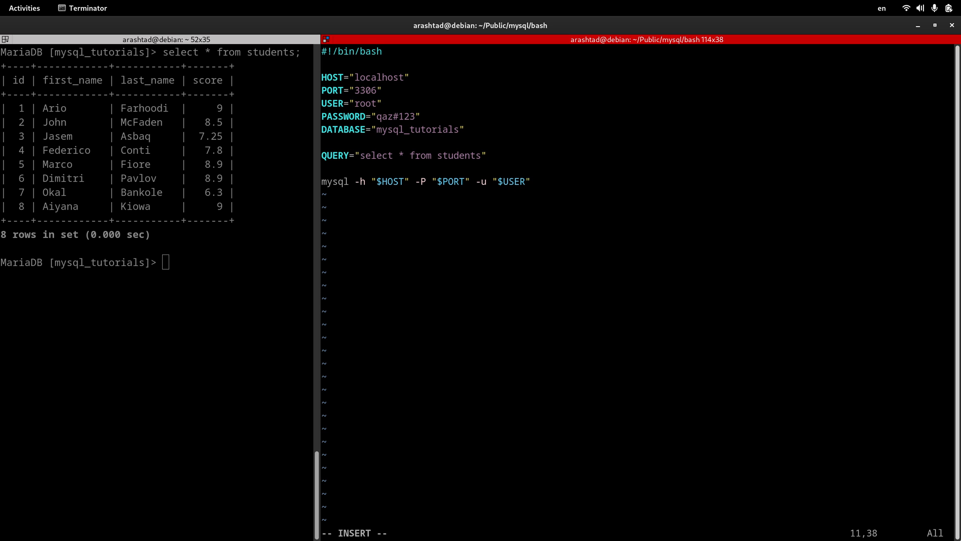
- Append -p"$PASSWORD" -D "$DATABASE" -e "$QUERY" to complete the mysql command
{"action": "type", "text": "-"}
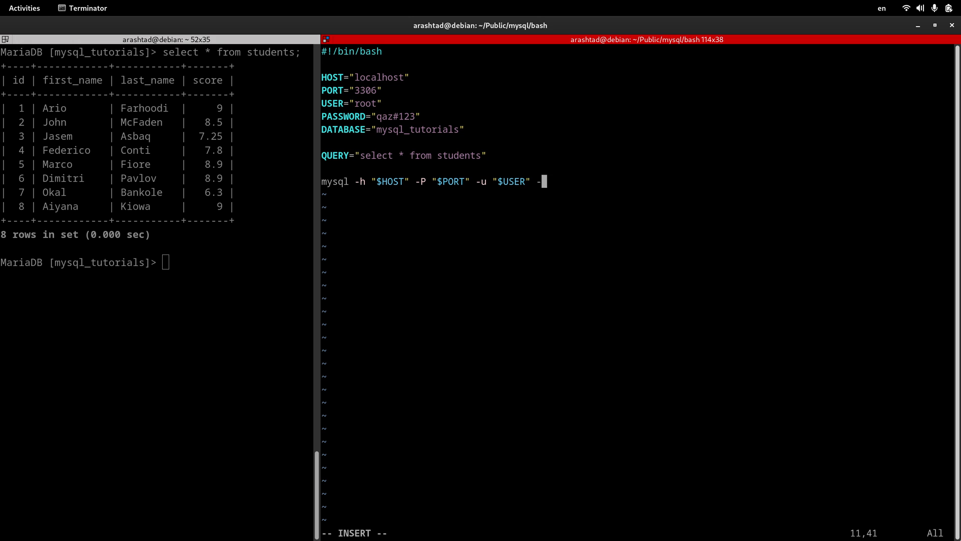
{"action": "type", "text": "p\"\""}
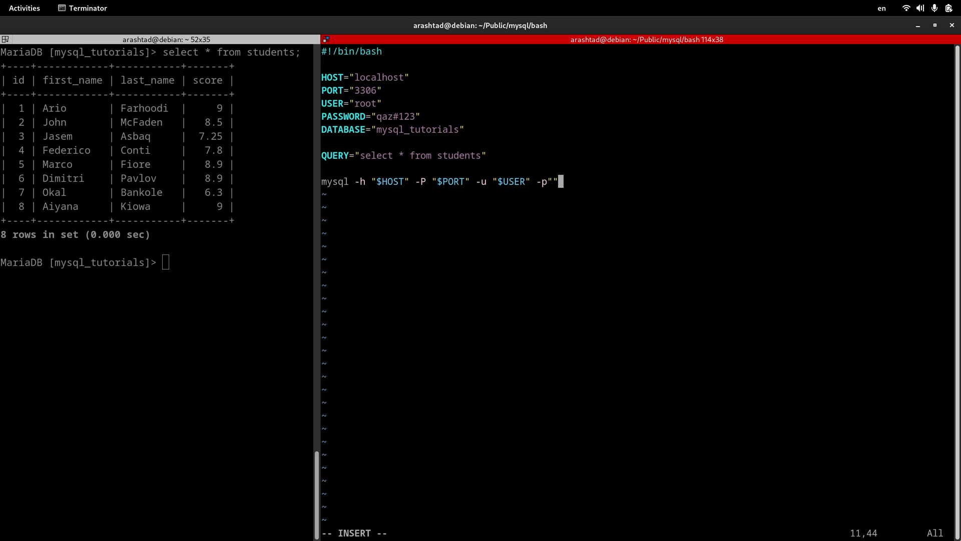
{"action": "type", "text": "$PASSWOR"}
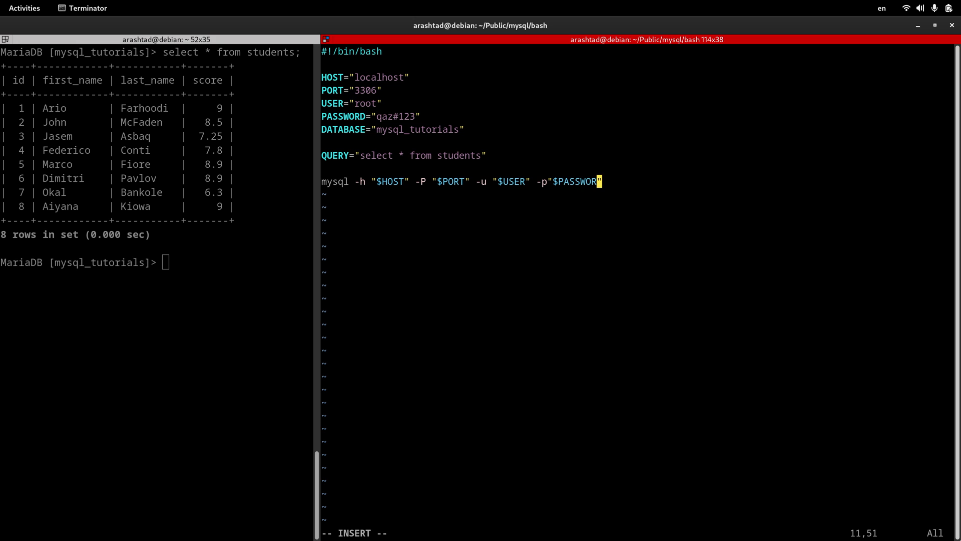
{"action": "type", "text": "\""}
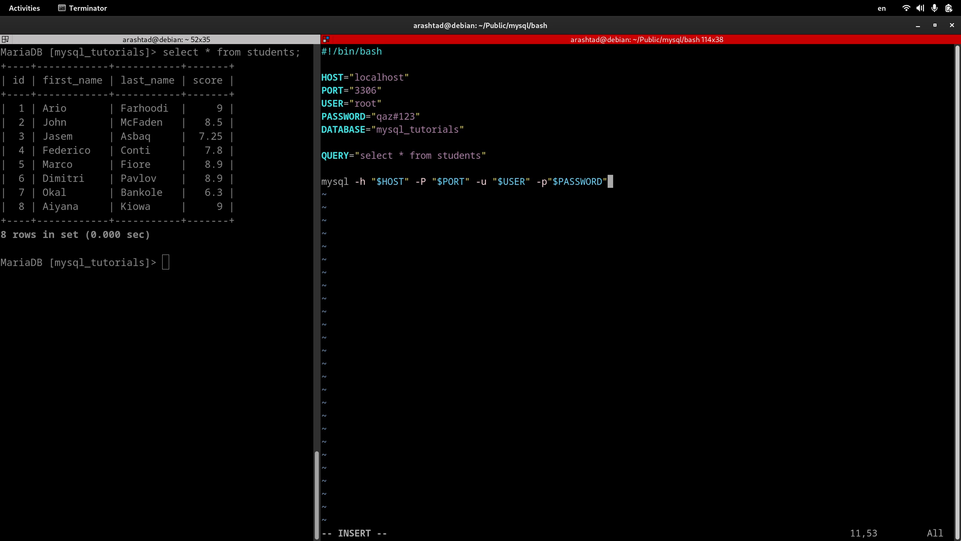
{"action": "type", "text": "-D"}
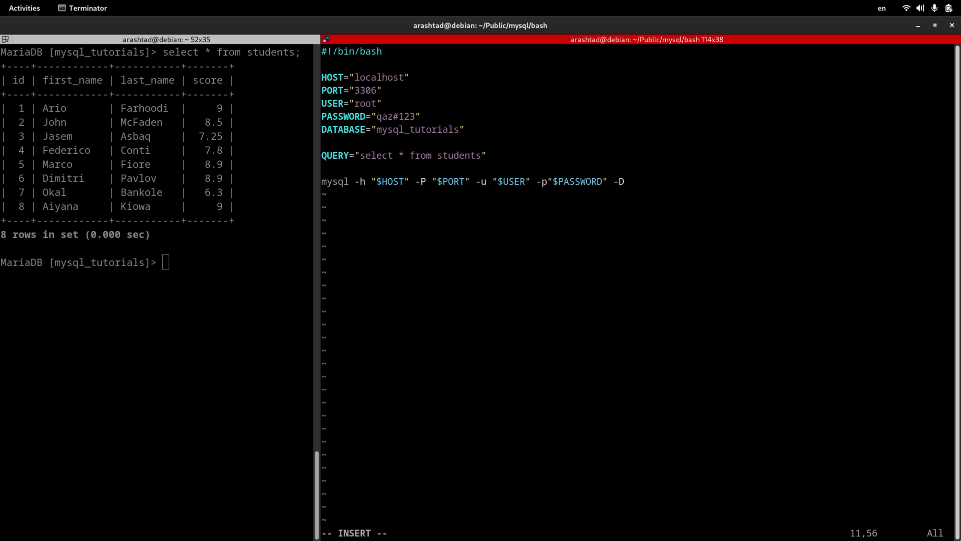
{"action": "type", "text": "\"\""}
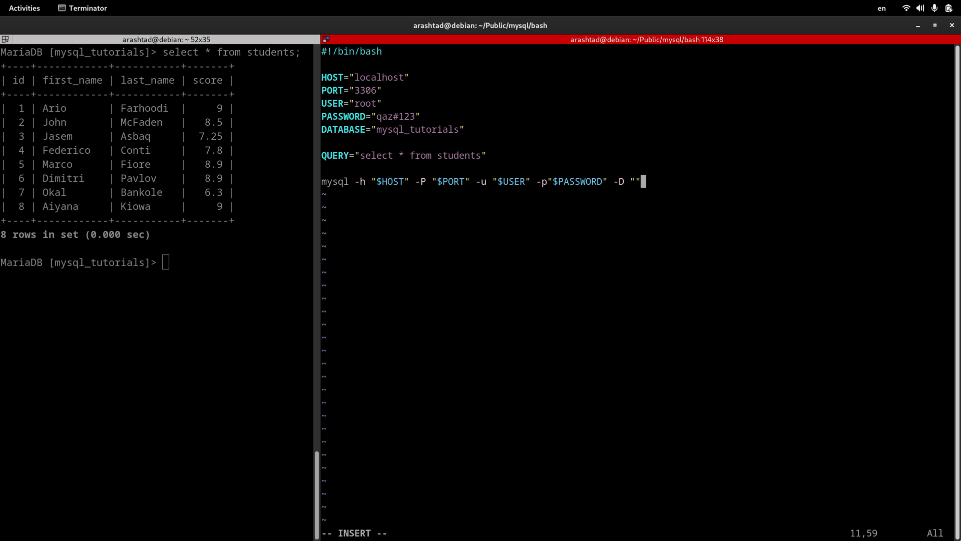
{"action": "type", "text": "$DATA"}
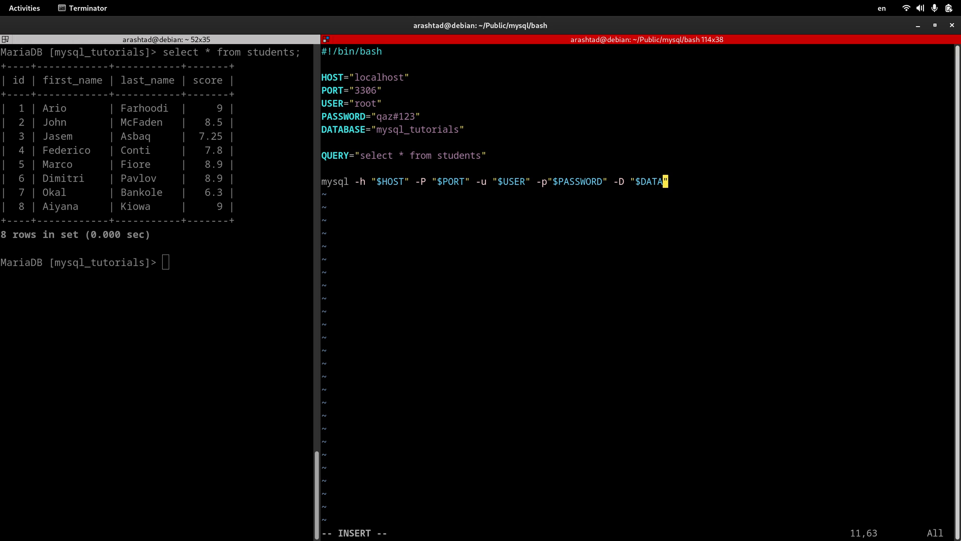
{"action": "type", "text": "BASE\""}
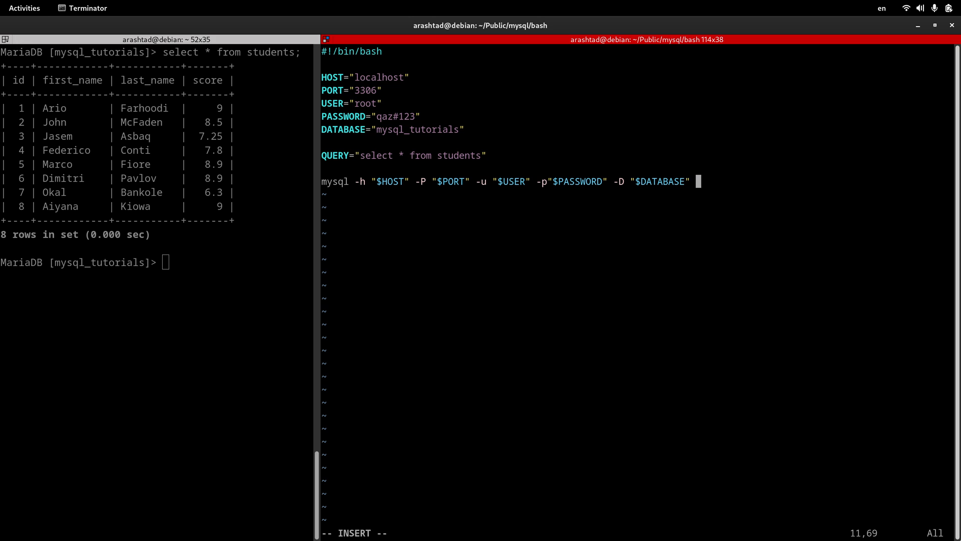
{"action": "type", "text": "-e"}
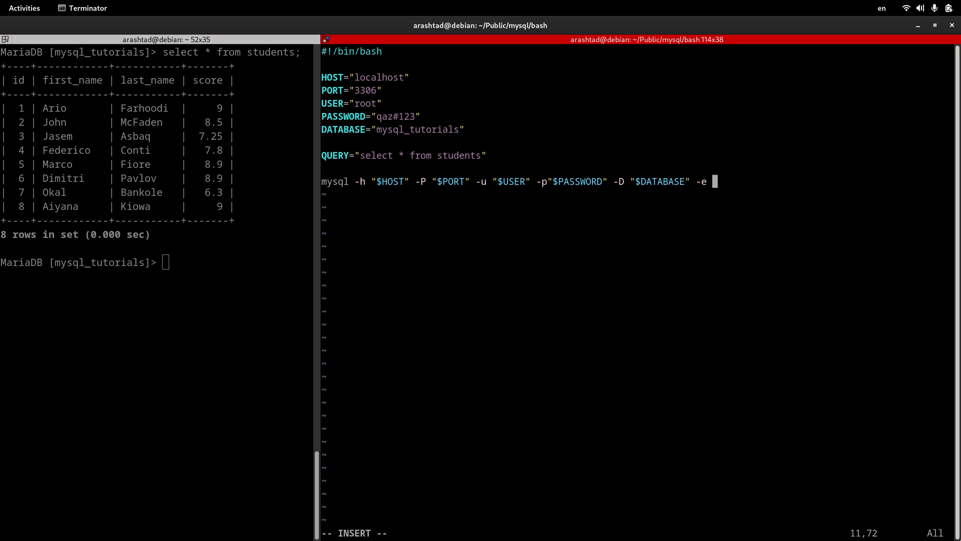
{"action": "type", "text": "\"\""}
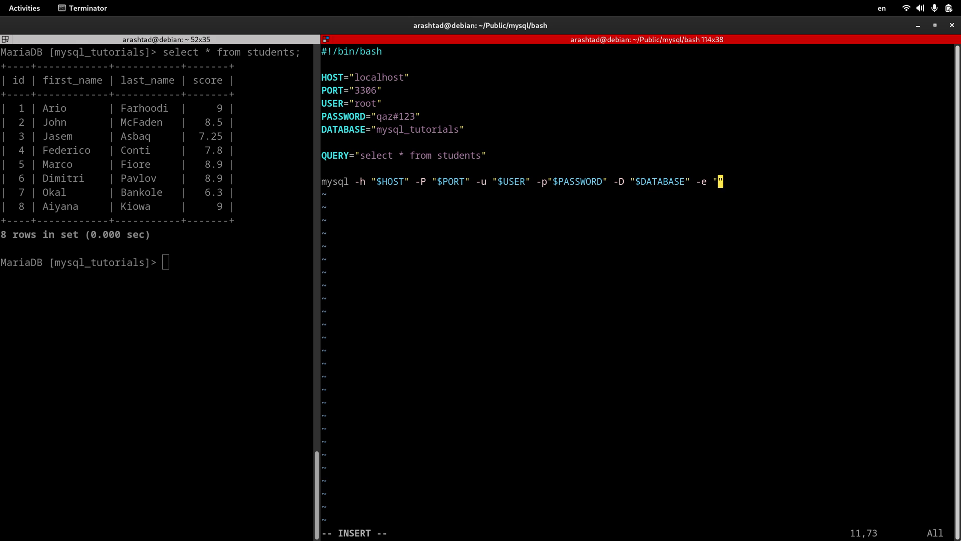
{"action": "type", "text": "$Q"}
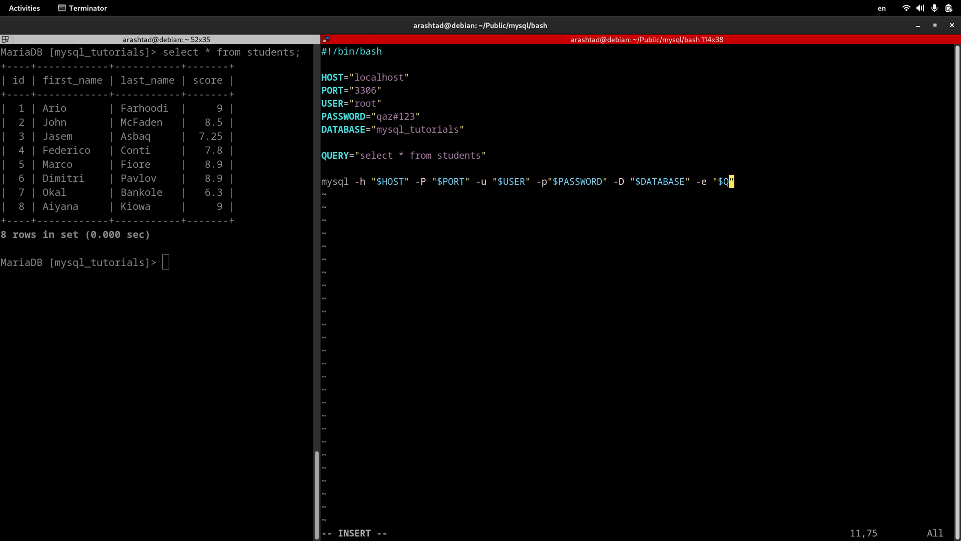
{"action": "type", "text": "UERY"}
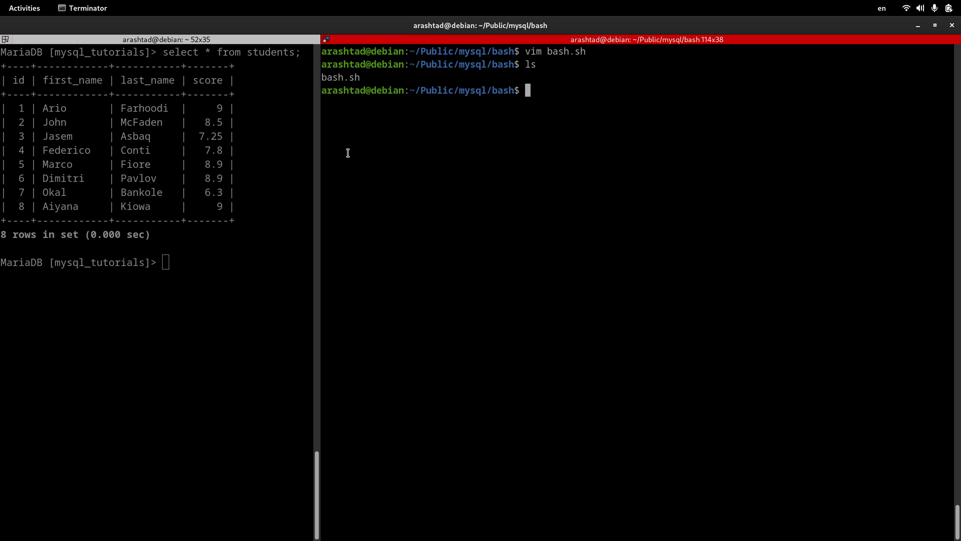
- Save and quit Vim, leaving bash.sh listed in the bash folder
{"action": "double_click", "coordinate": [341, 77]}
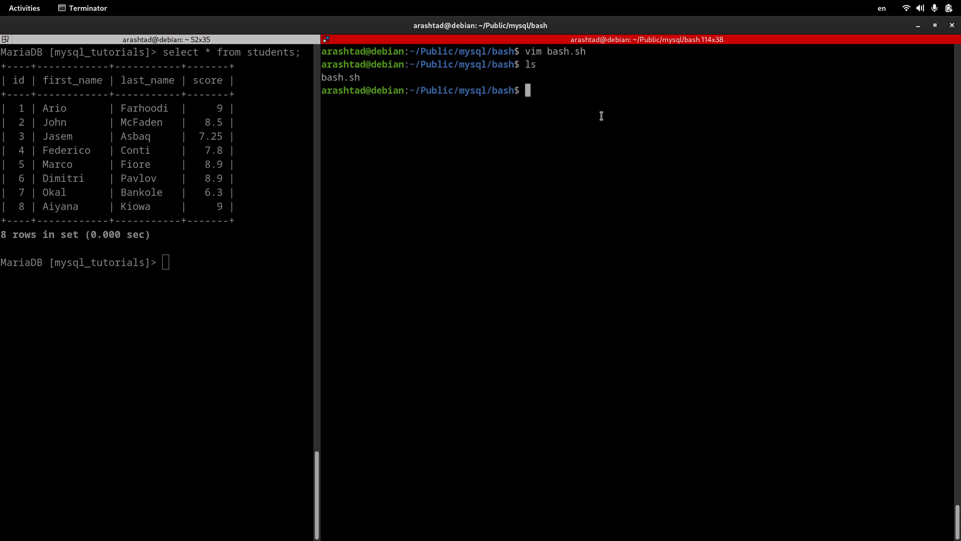
- Make bash.sh executable with chmod +x and list the folder to confirm it shows in green
{"action": "type", "text": "ch"}
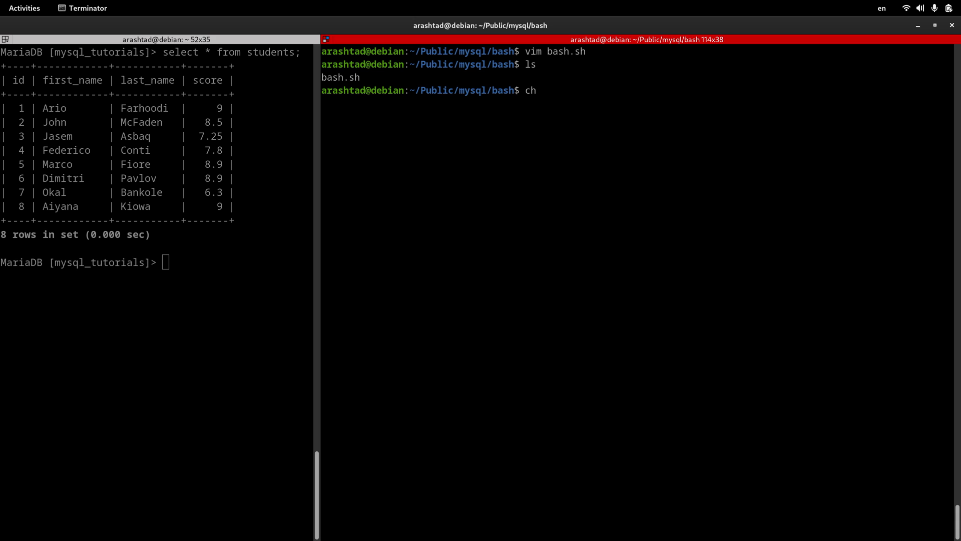
{"action": "type", "text": "mod"}
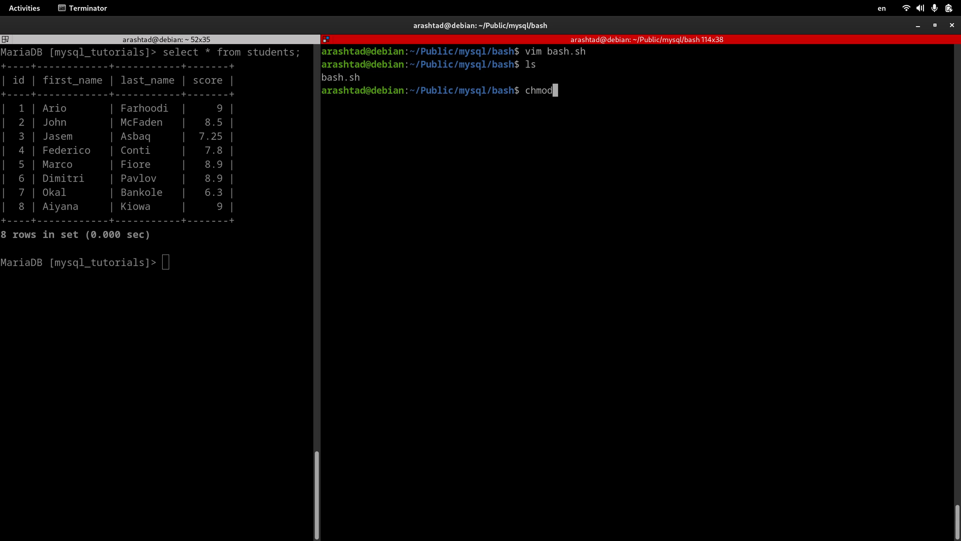
{"action": "type", "text": "+x"}
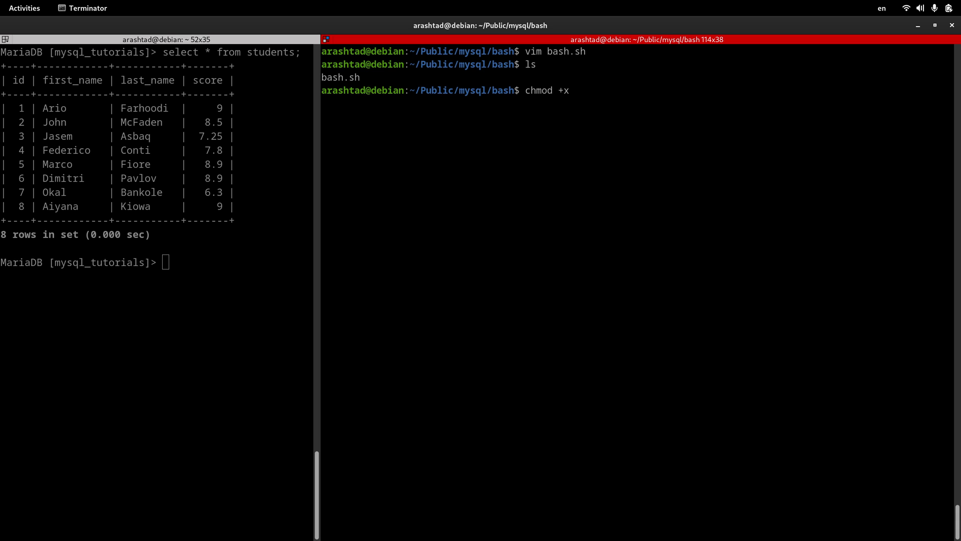
{"action": "type", "text": "bash.sh"}
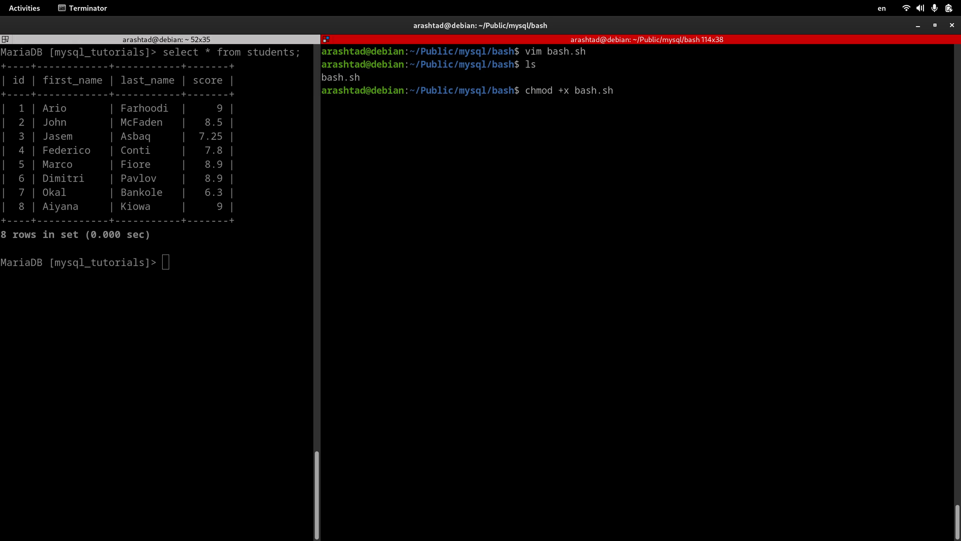
{"action": "type", "text": "ls"}
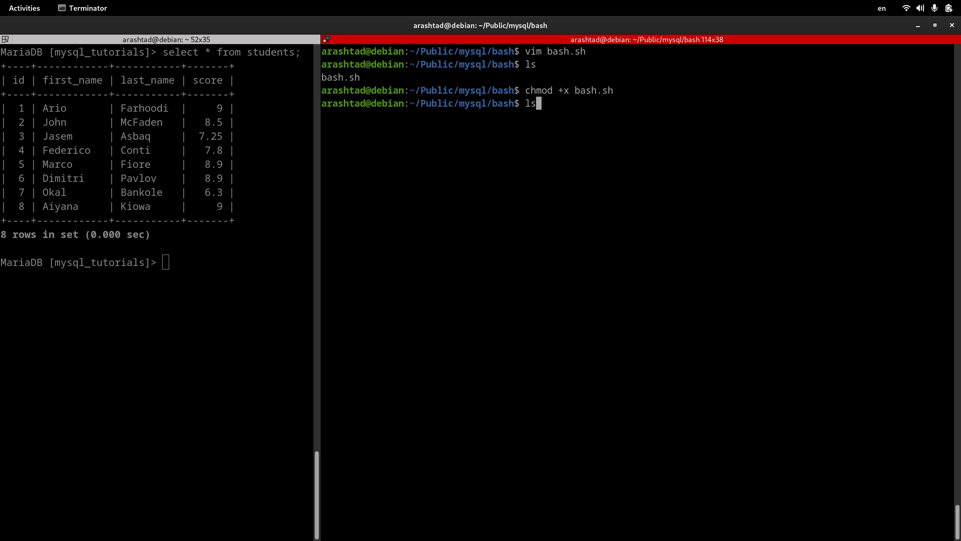
{"action": "key", "text": "Return"}
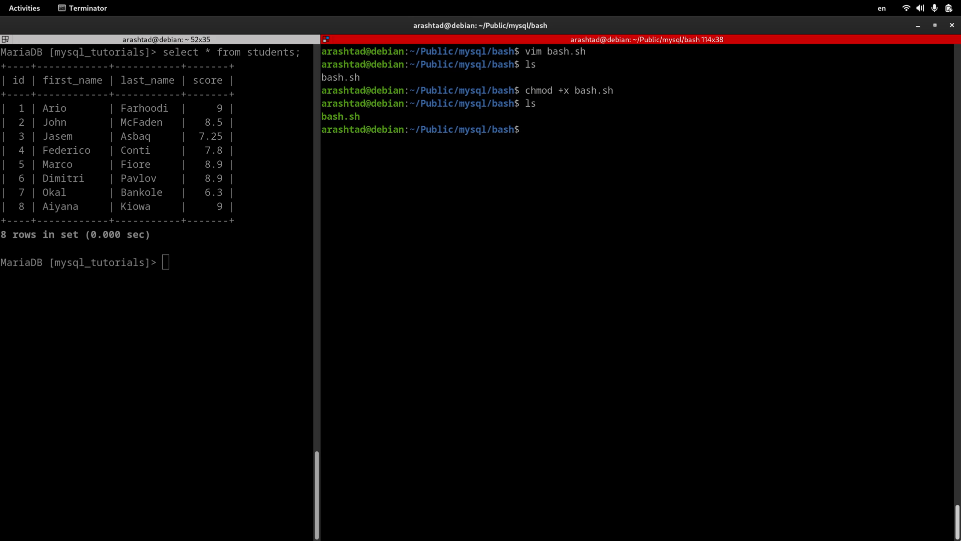
- Run ./bash.sh to print the eight-row students table and compare with the MariaDB pane
{"action": "type", "text": "./"}
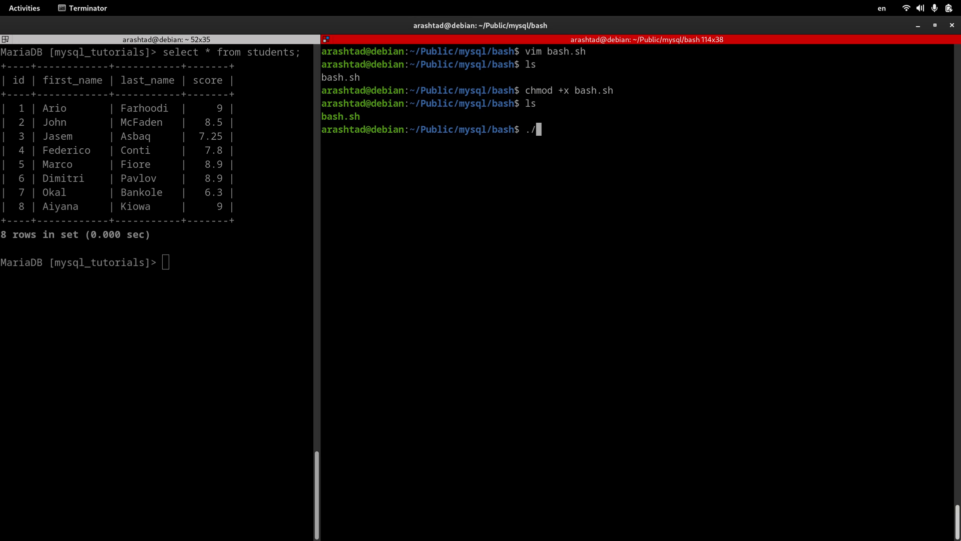
{"action": "type", "text": "bash"}
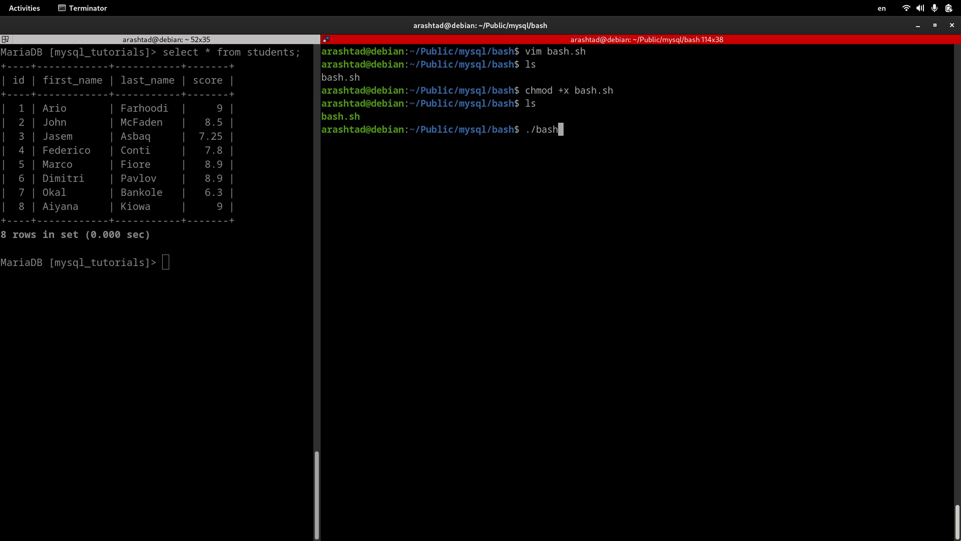
{"action": "key", "text": "Return"}
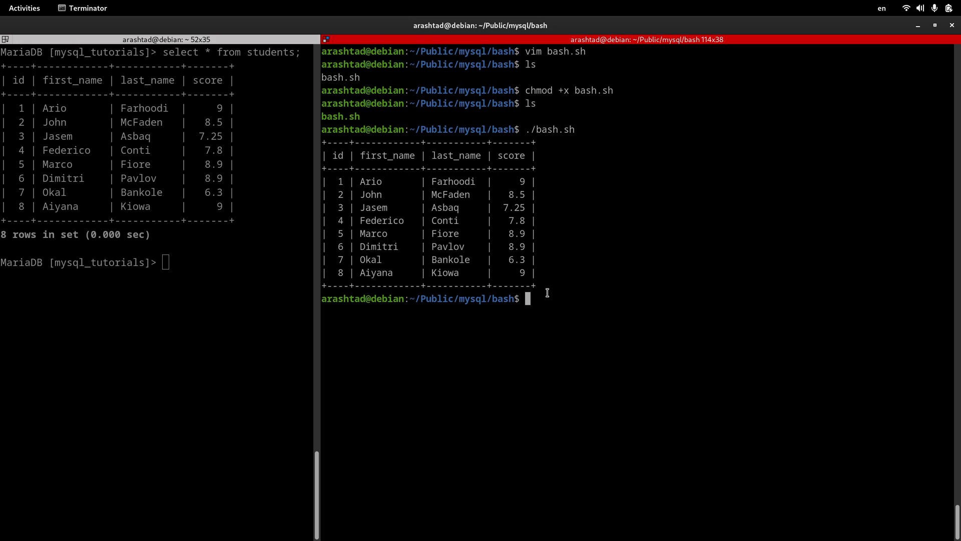
{"action": "mouse_move", "coordinate": [323, 175]}
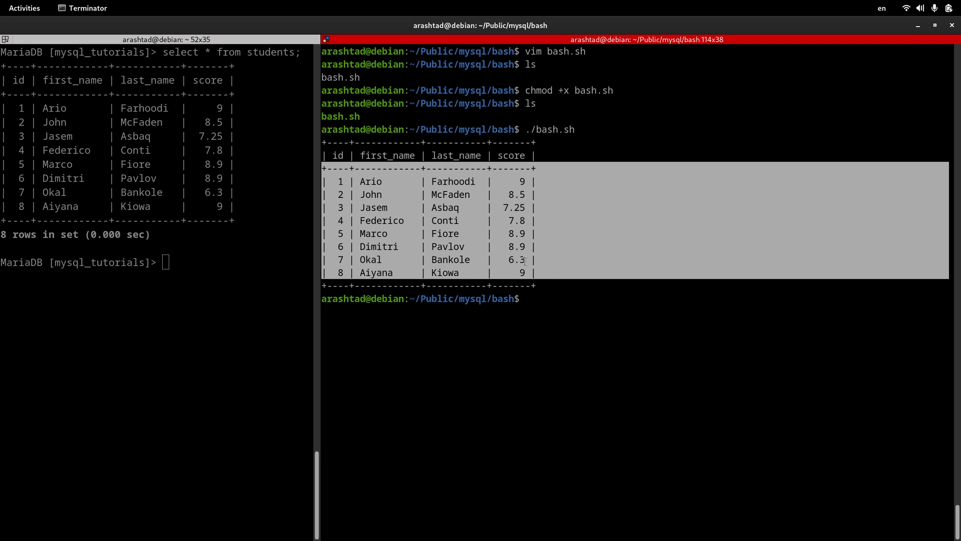
{"action": "left_click", "coordinate": [153, 153]}
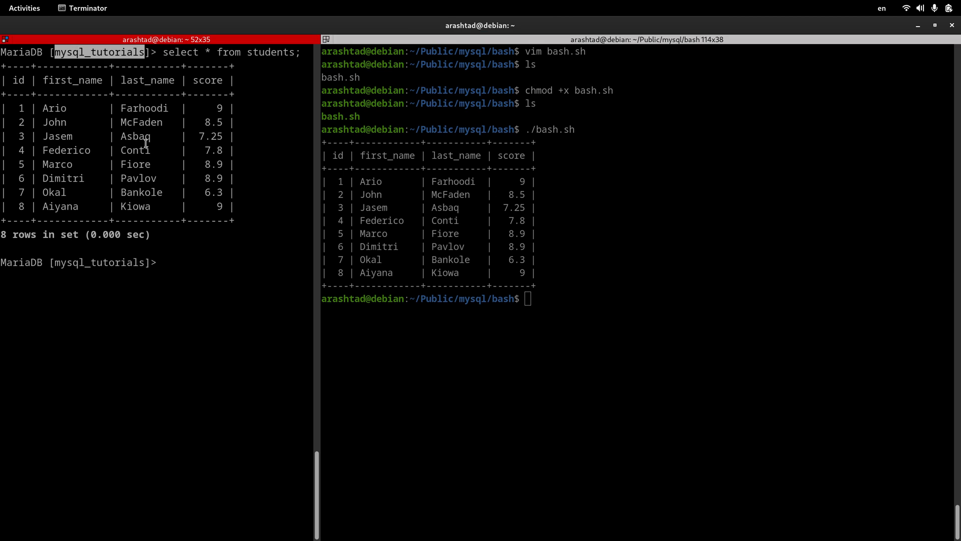